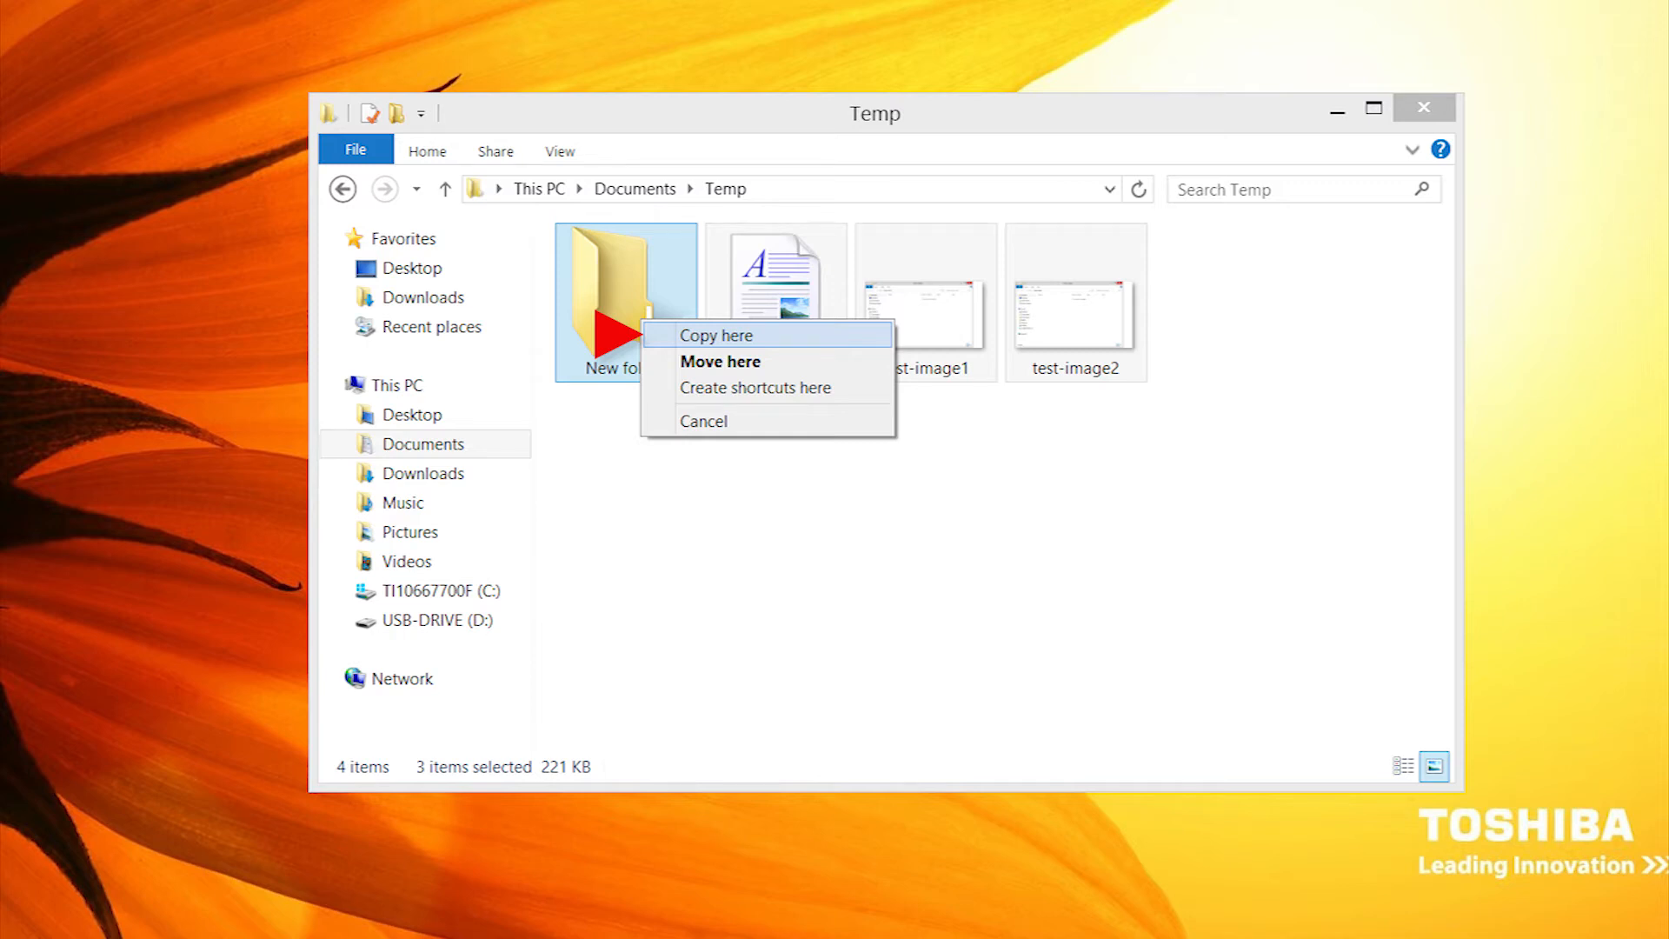
pyautogui.moveTo(720, 362)
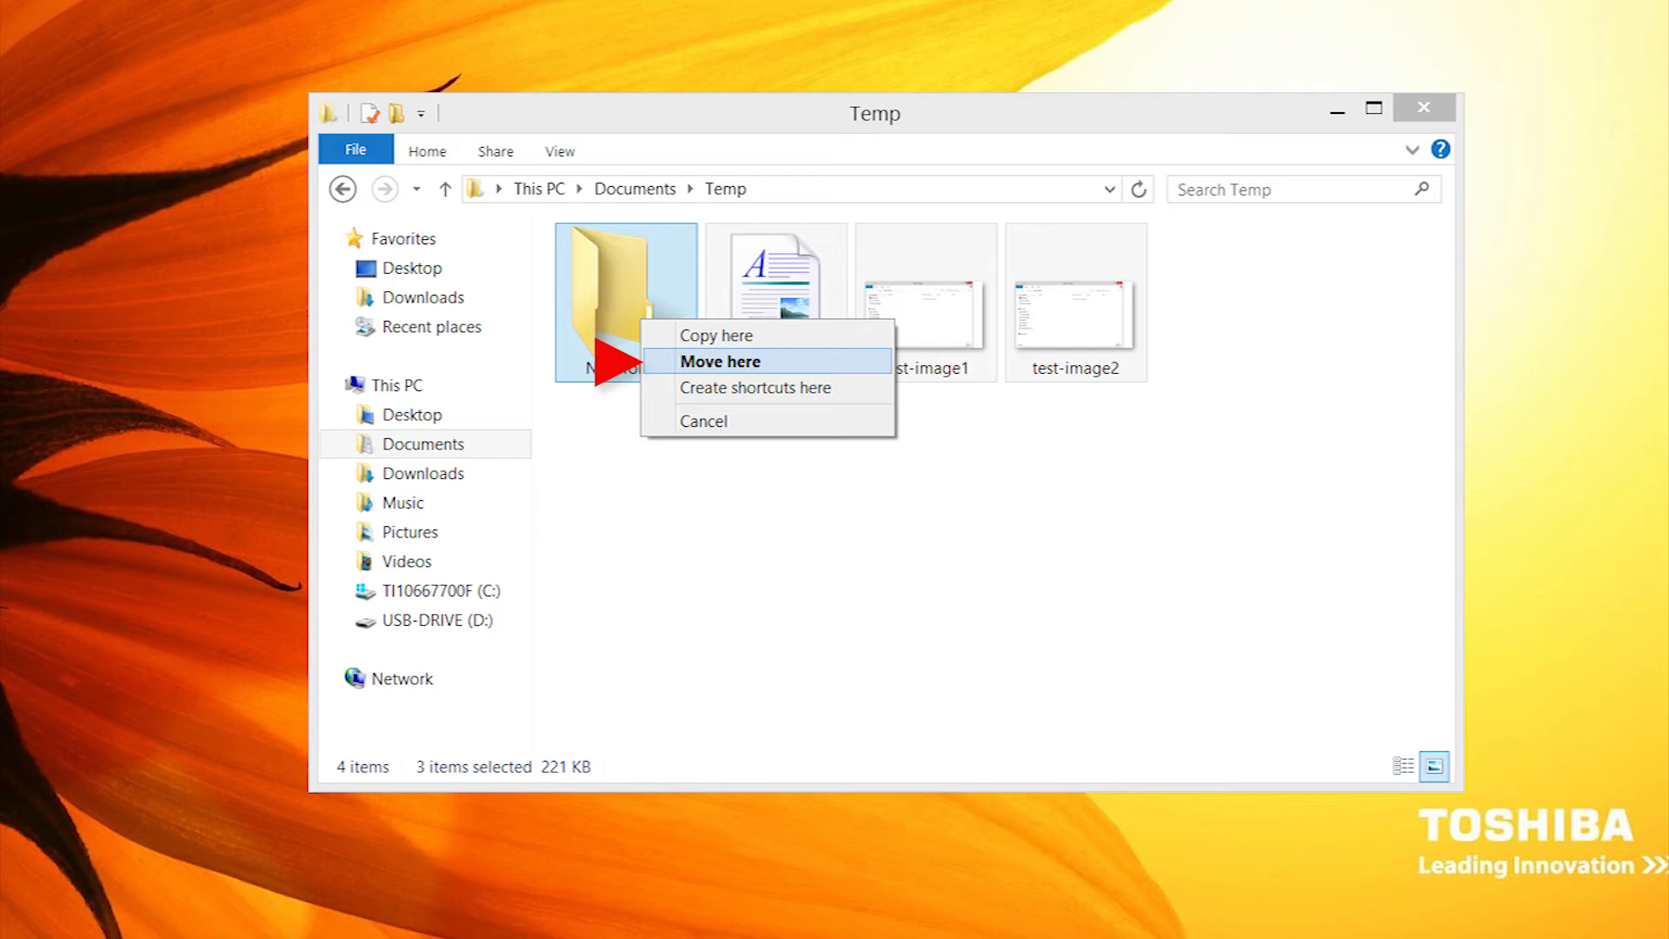
pyautogui.moveTo(755, 386)
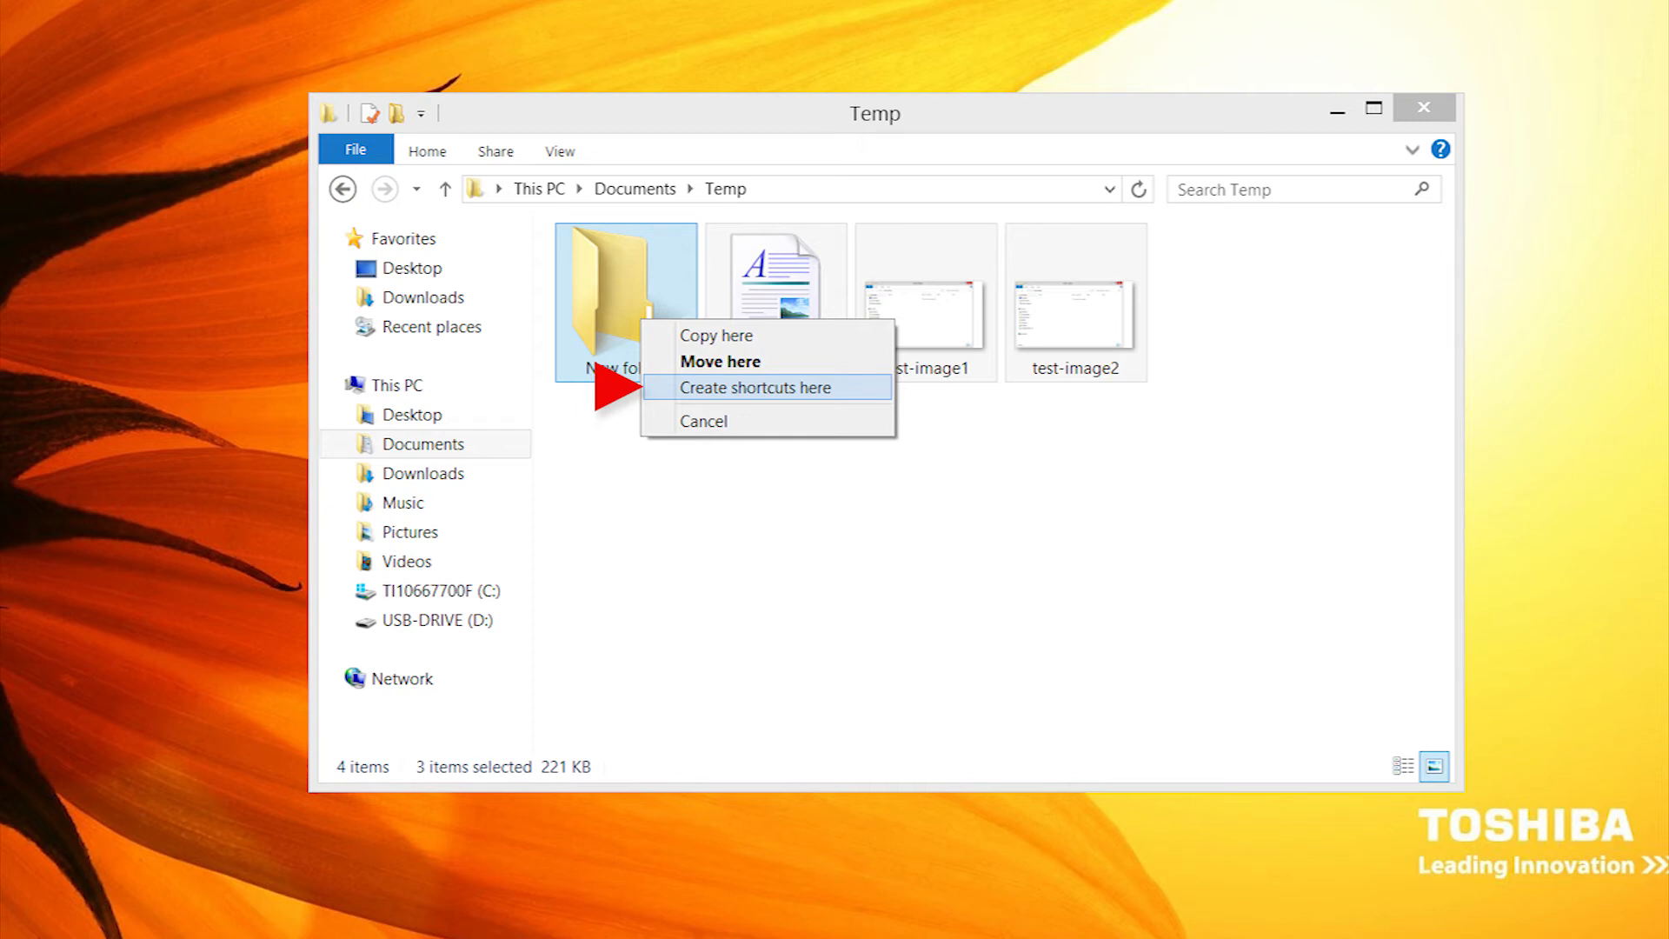
pyautogui.moveTo(702, 421)
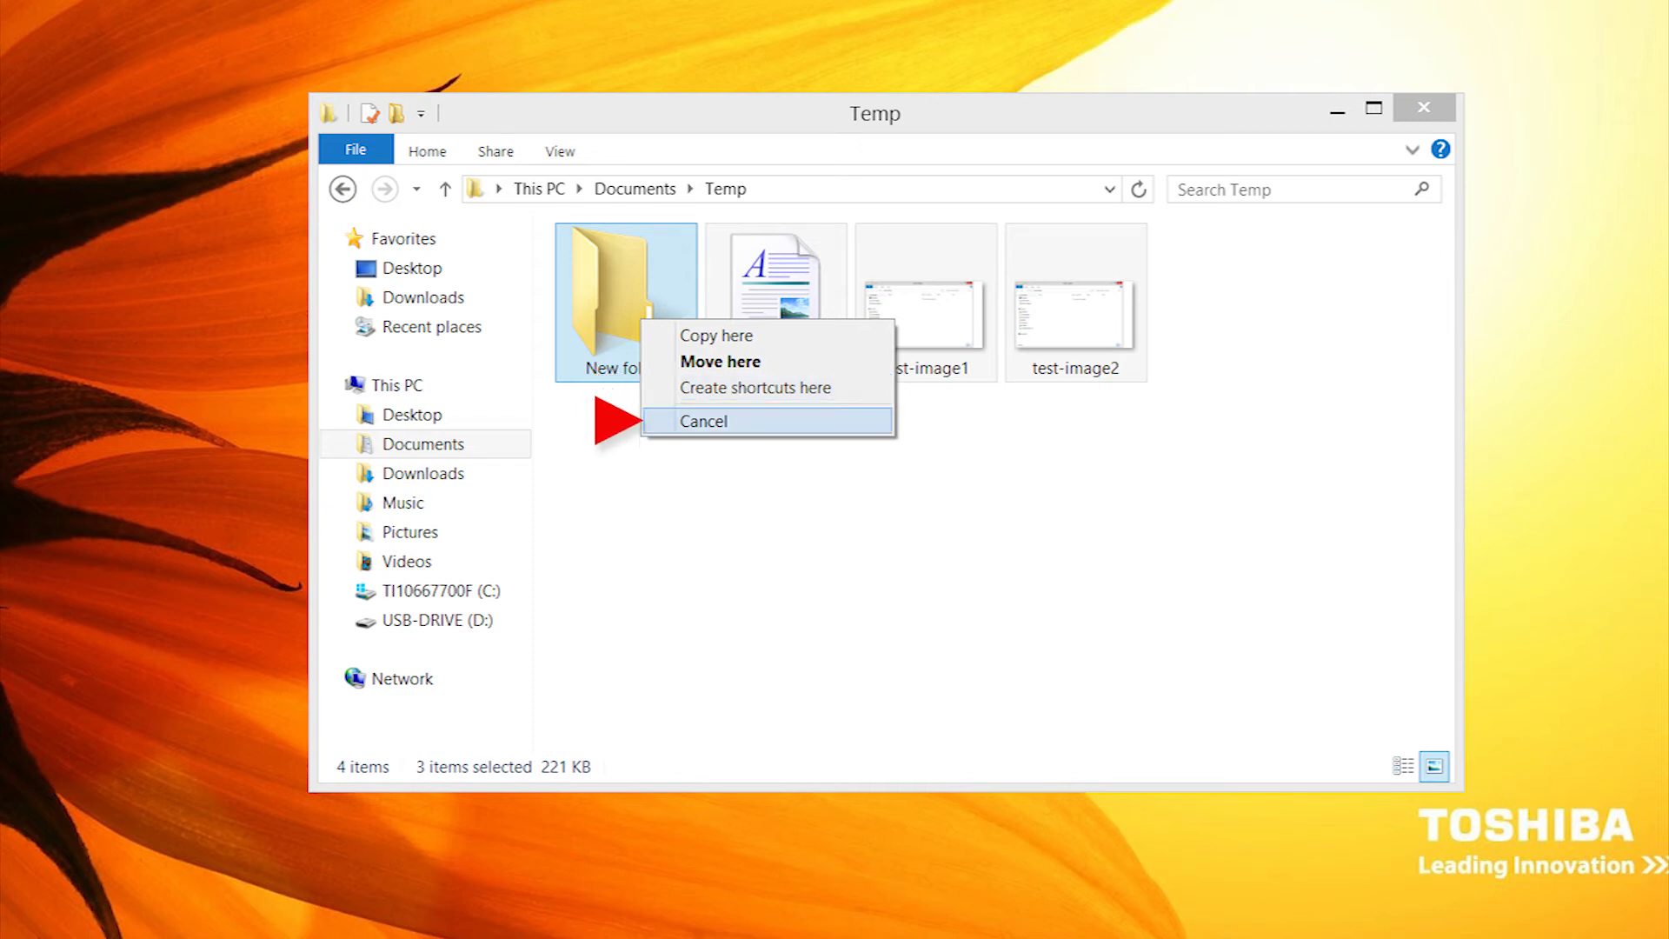